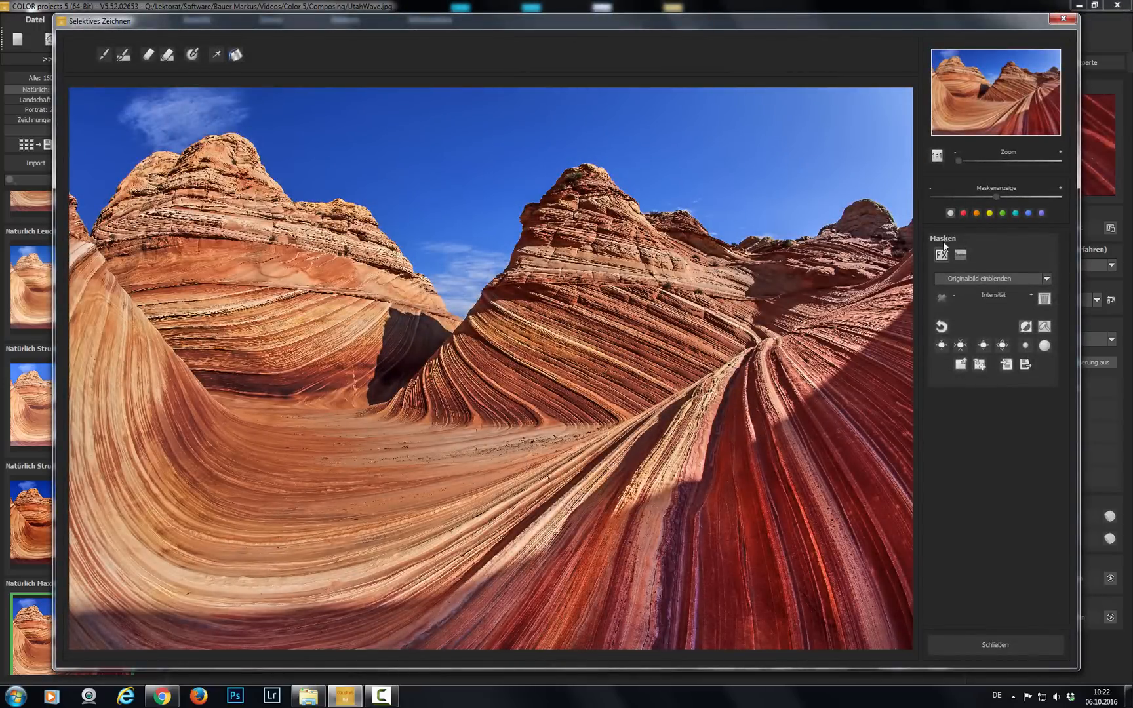
Step: Select Composing Maske 1 as the mask type with the brush tool active
click(961, 253)
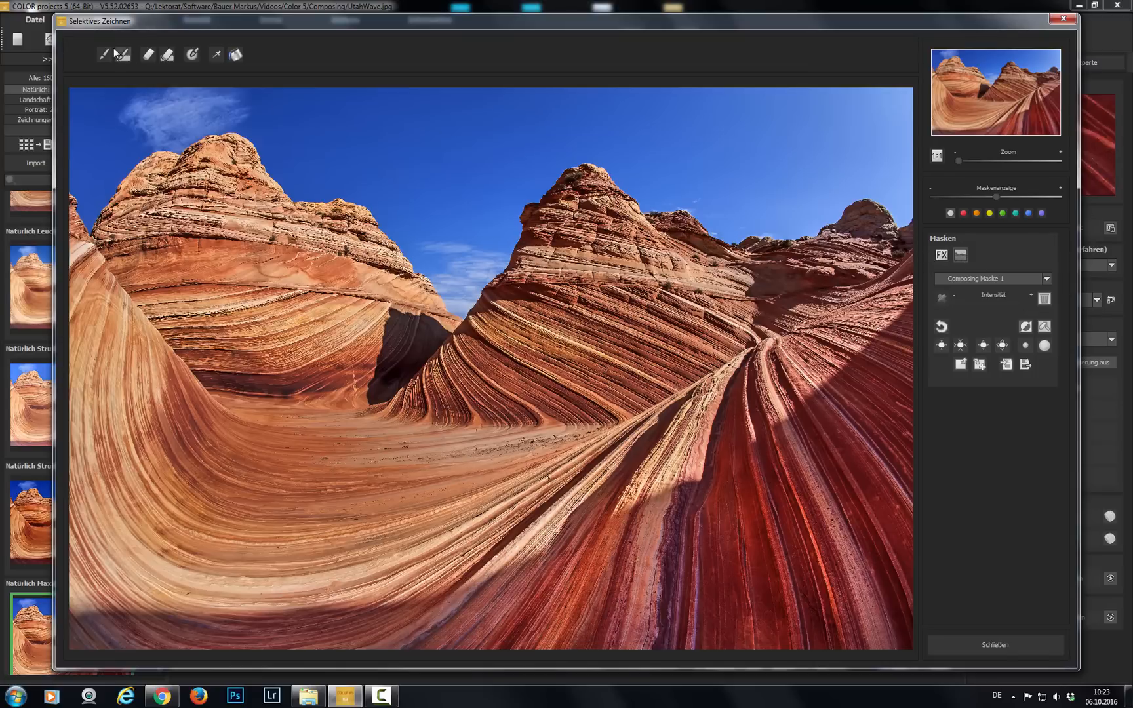
click(116, 54)
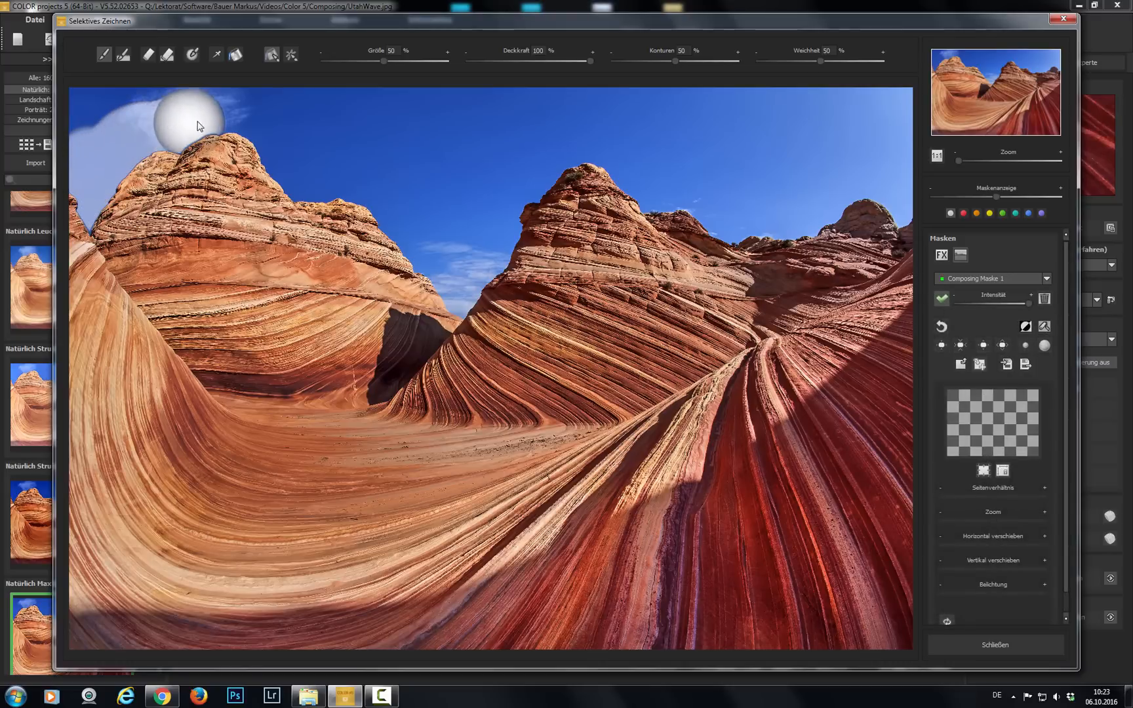
Step: Paint the composing mask over the sky above the left rock and between the two peaks
drag(188, 115, 318, 177)
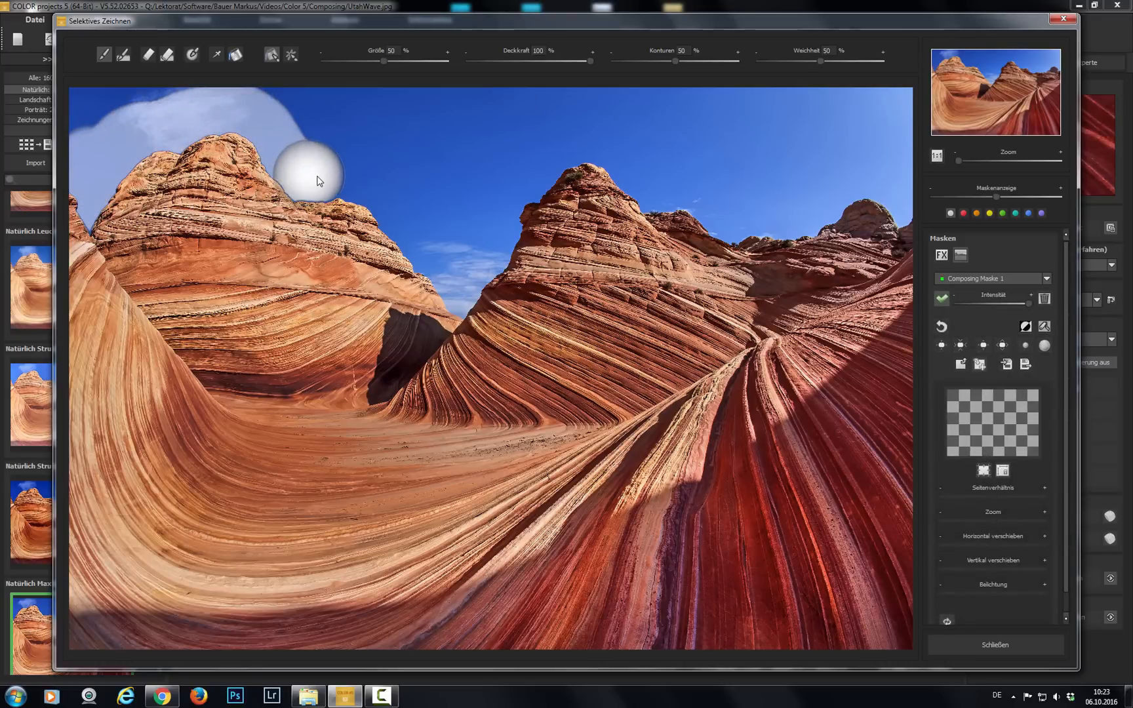
drag(316, 177, 440, 268)
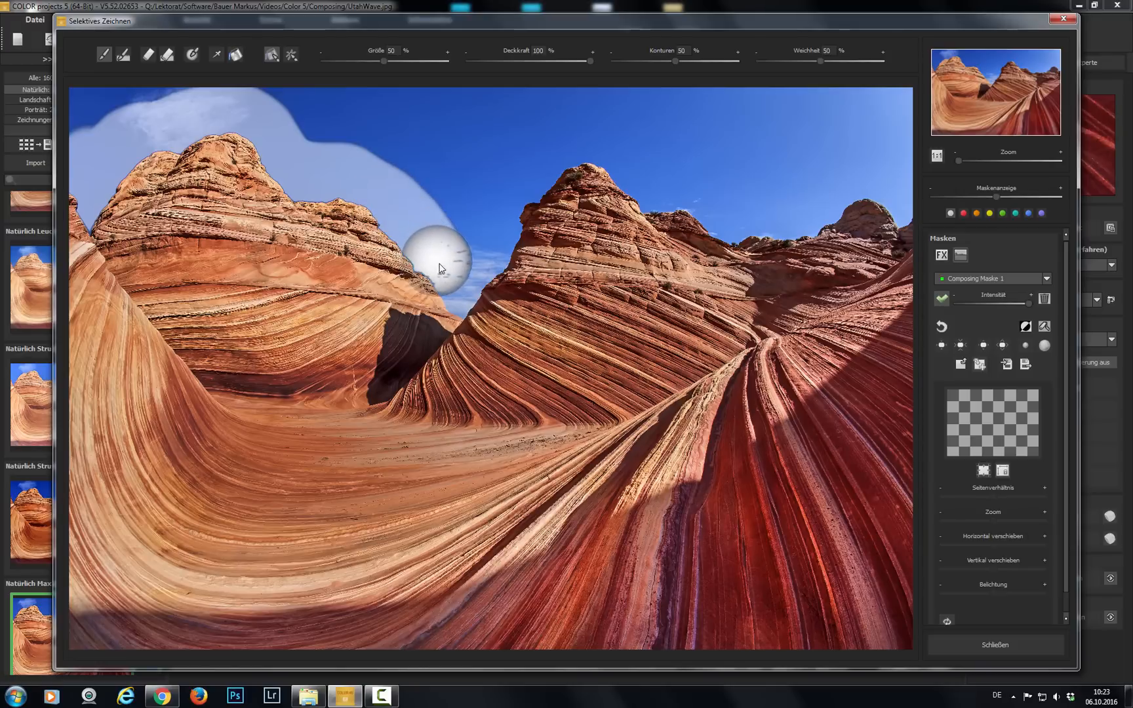
mouse_move(469, 271)
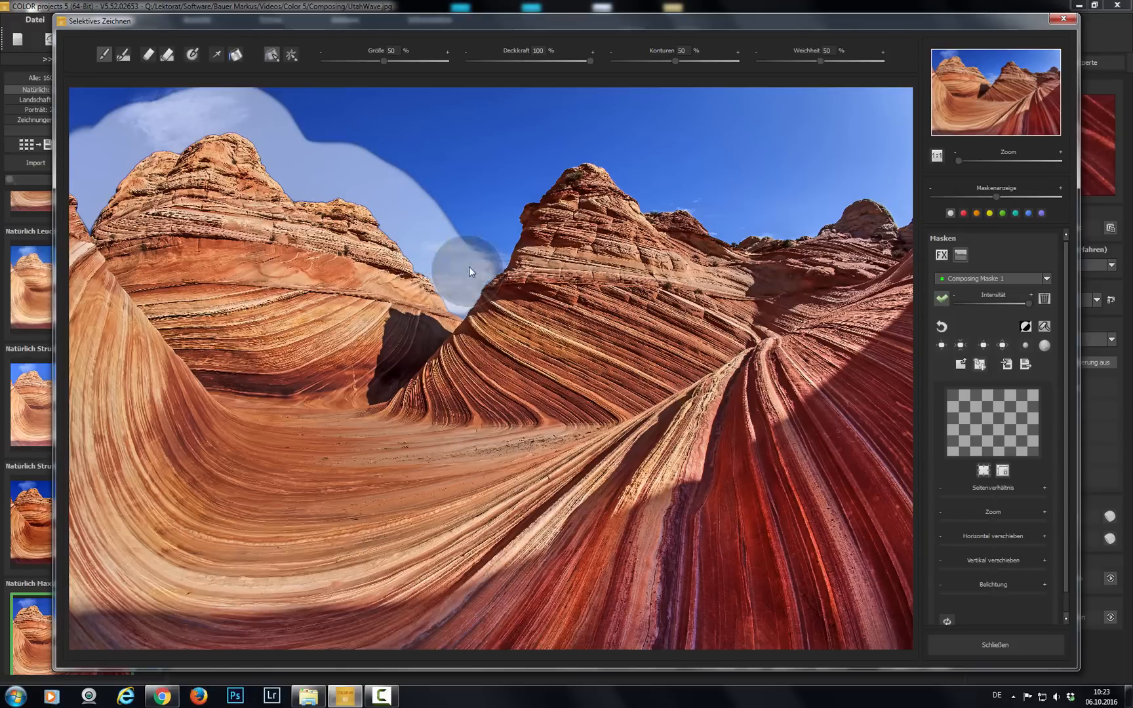
drag(470, 272, 592, 148)
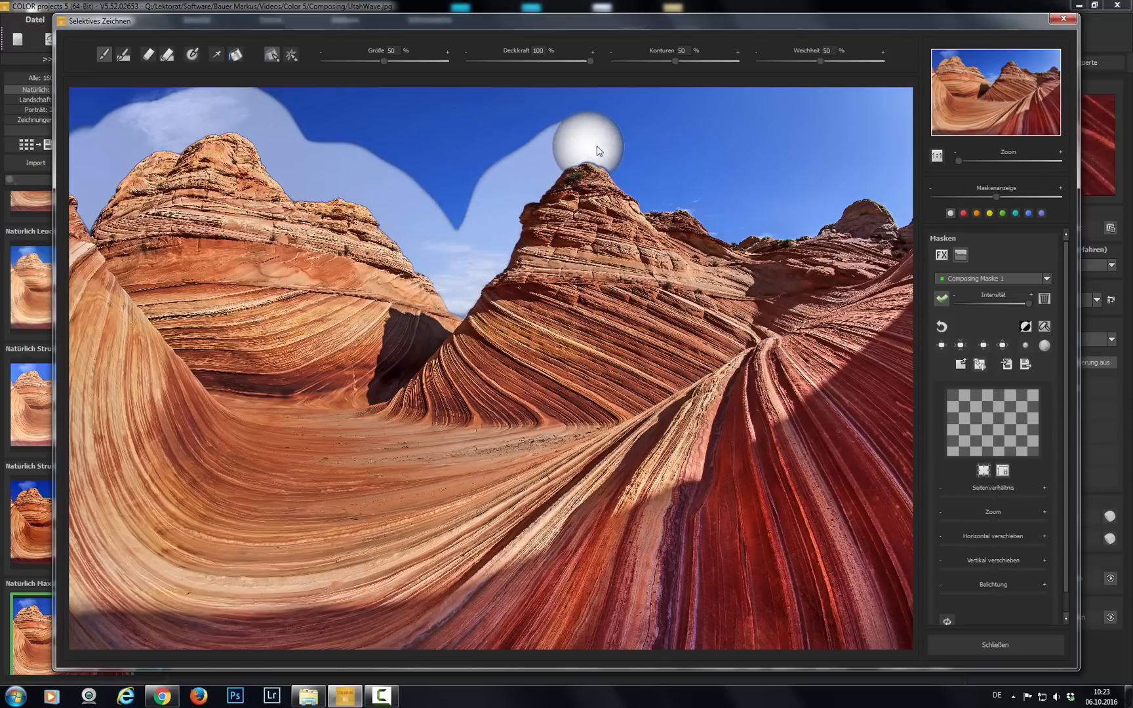
drag(596, 137, 765, 216)
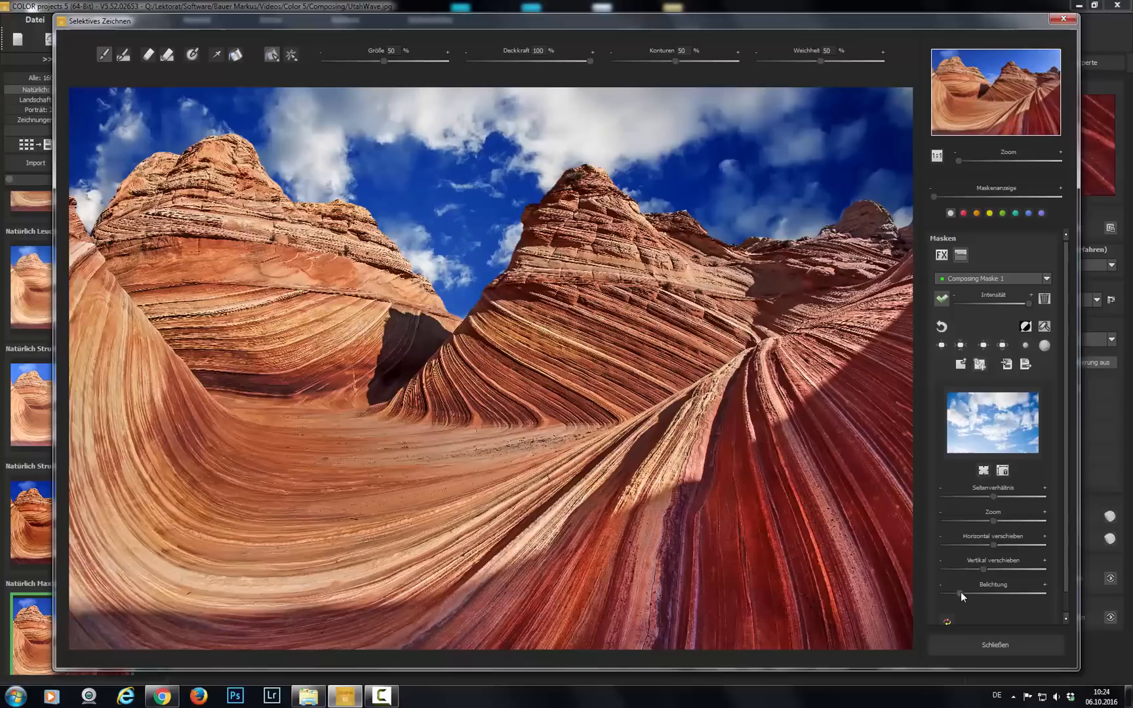
mouse_move(1002, 619)
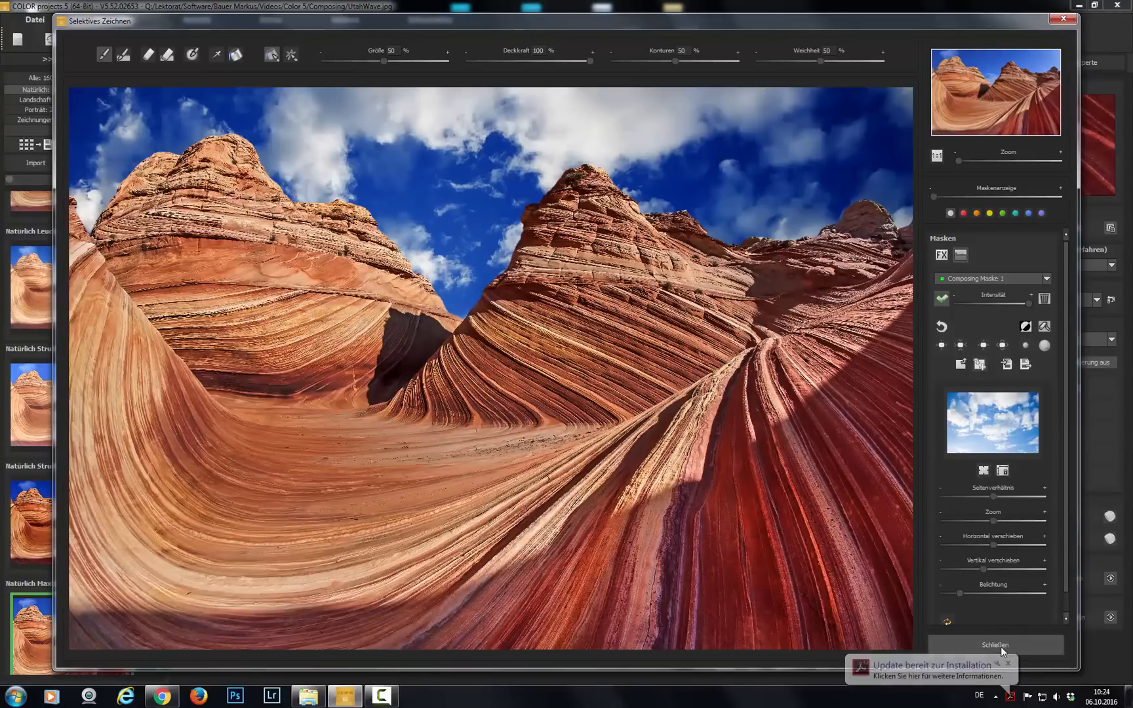
Step: Close Selektives Zeichnen, keeping the cloudy-sky replacement on the canyon photo
click(995, 645)
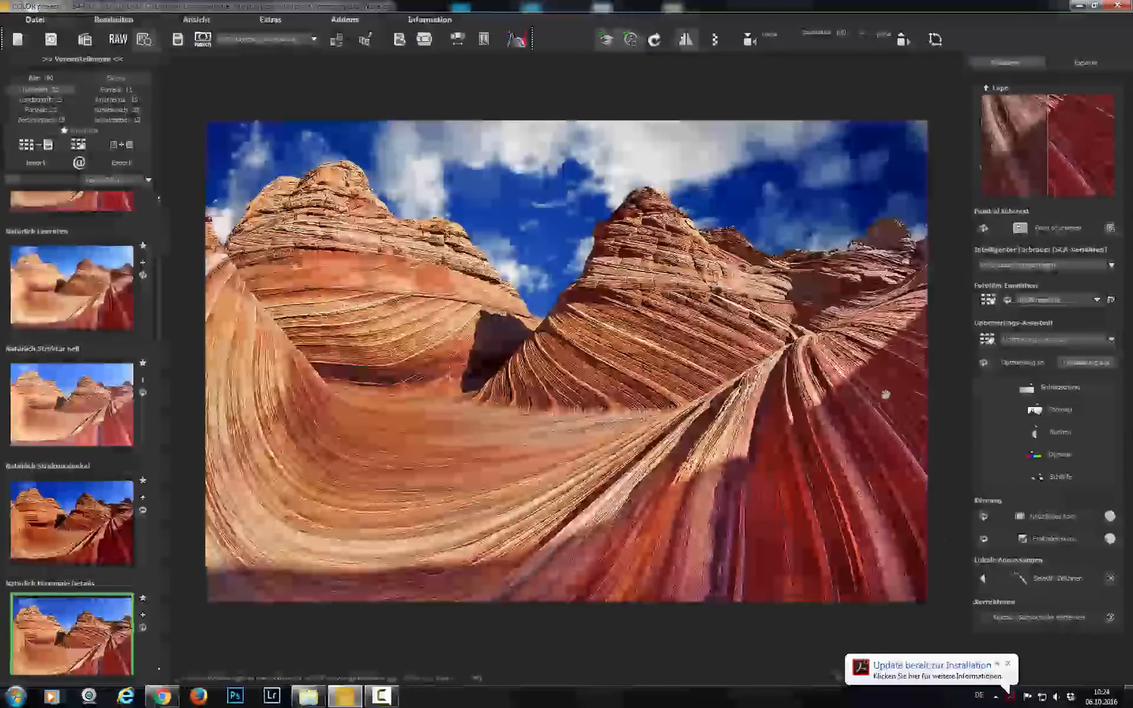